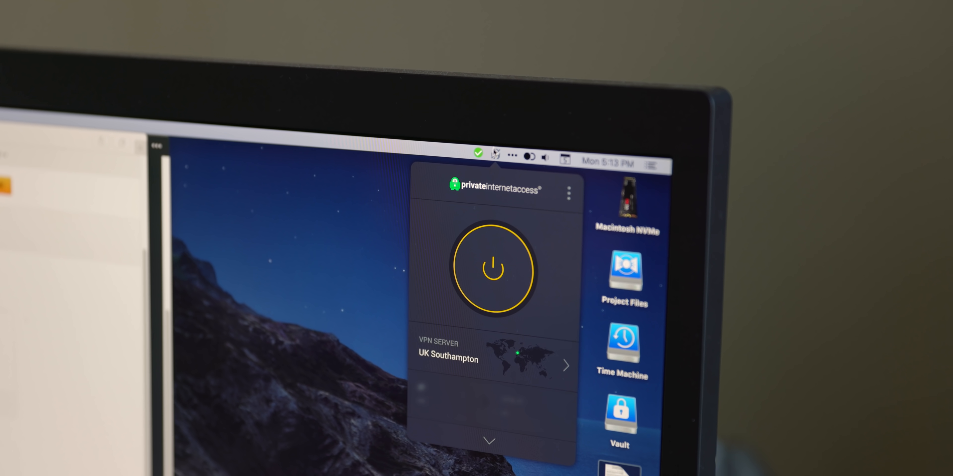
- Review the PIA Privacy settings with VPN Killswitch and MACE off, then bring up Terminal
click(494, 269)
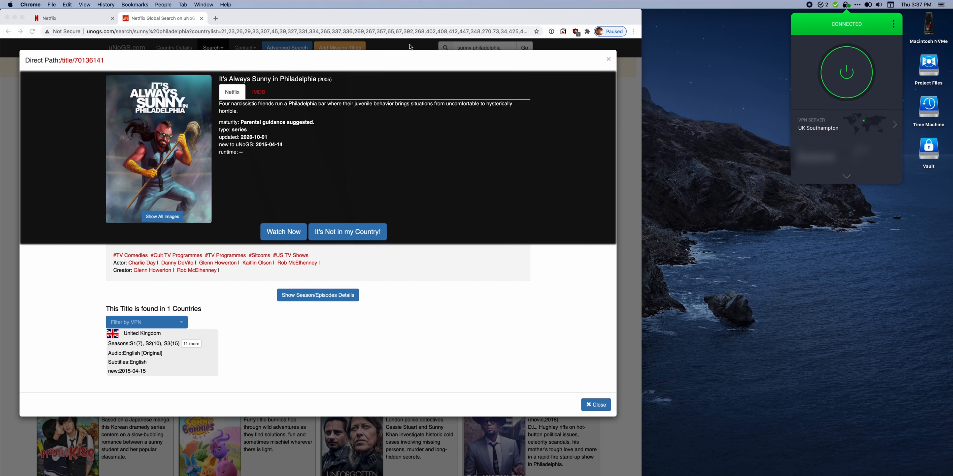
click(284, 232)
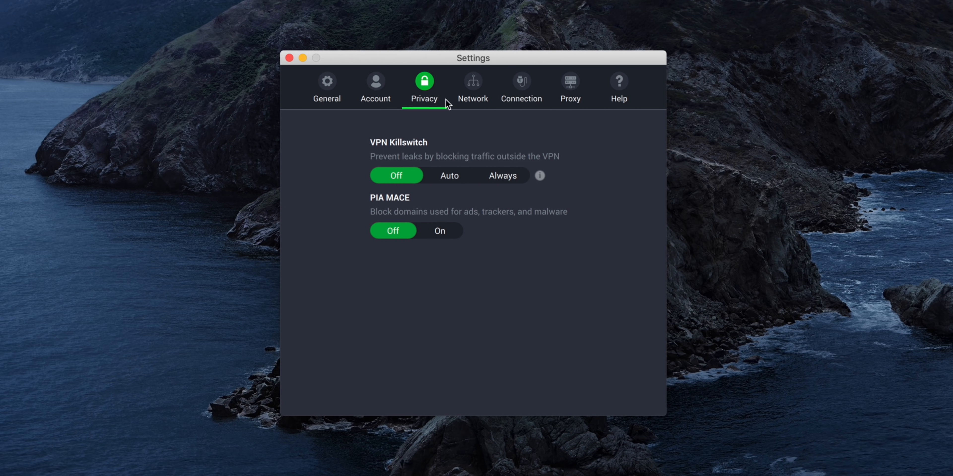
mouse_move(539, 176)
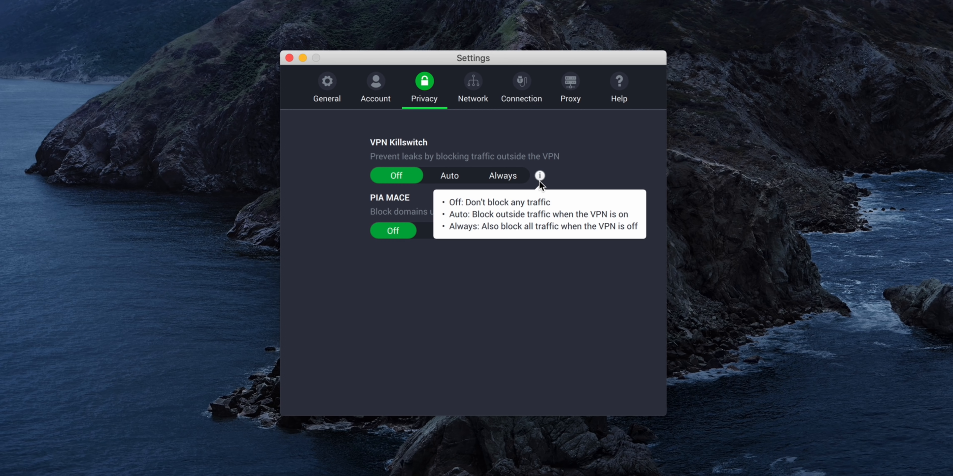
mouse_move(465, 181)
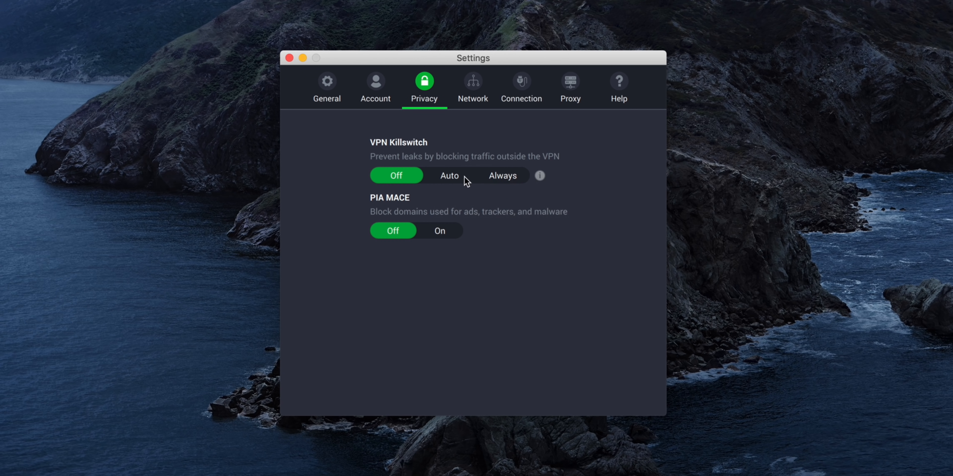
click(449, 176)
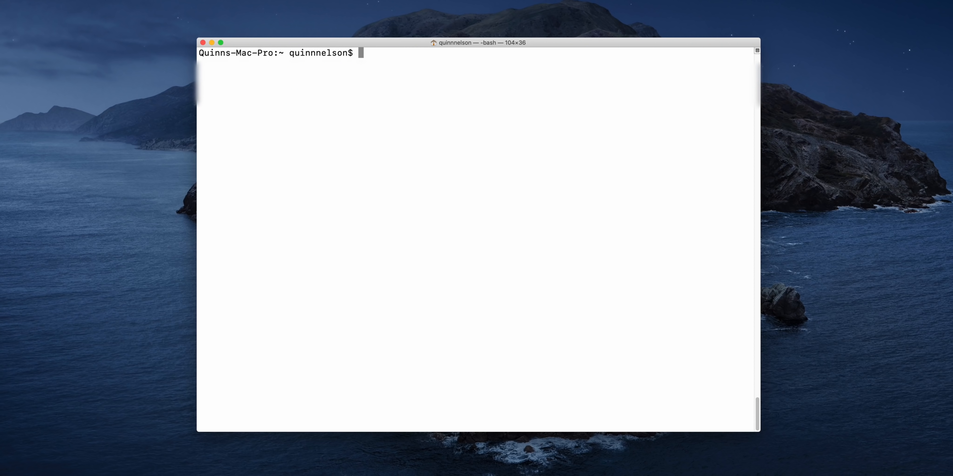
- Begin a traceroute command toward the domain, entering 'traceroute kod' so far
text(traceroute kod)
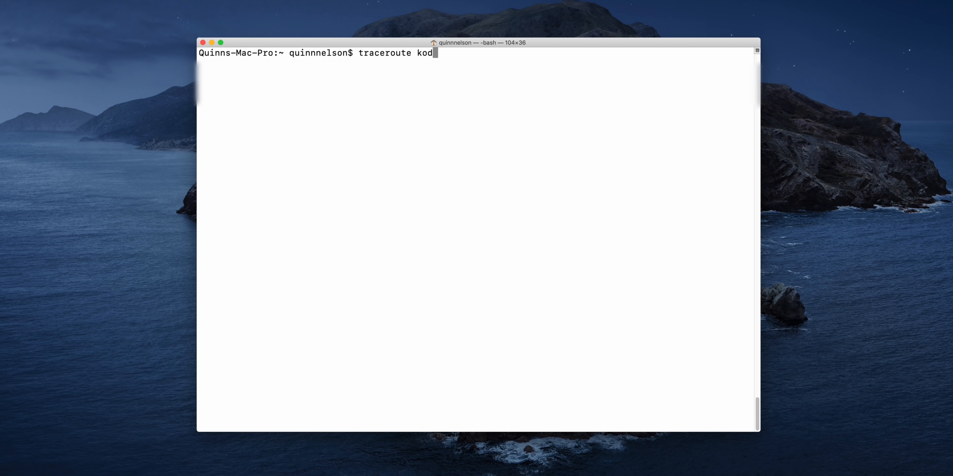